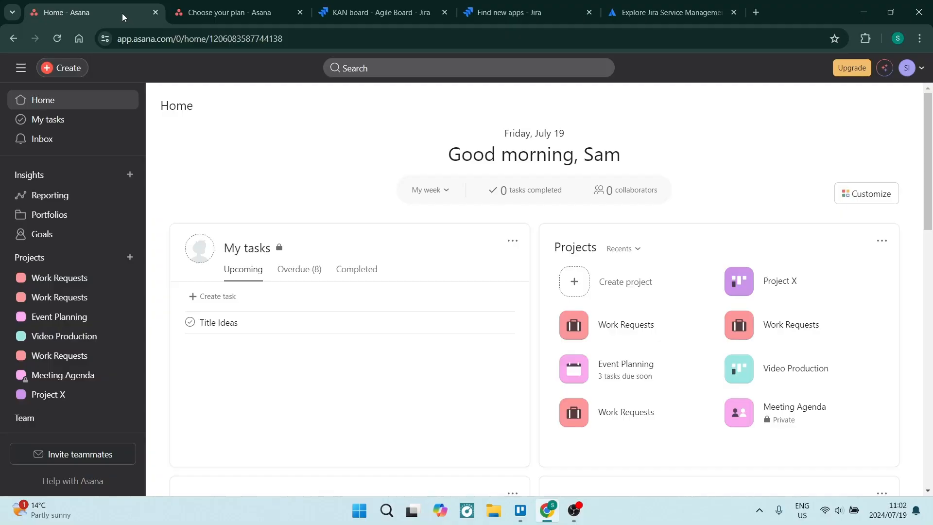
pyautogui.moveTo(212, 140)
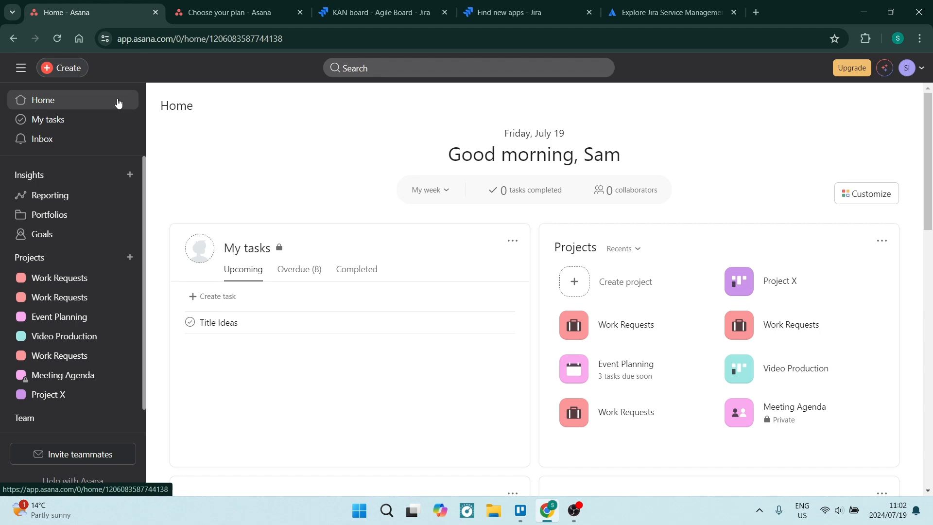
pyautogui.moveTo(273, 213)
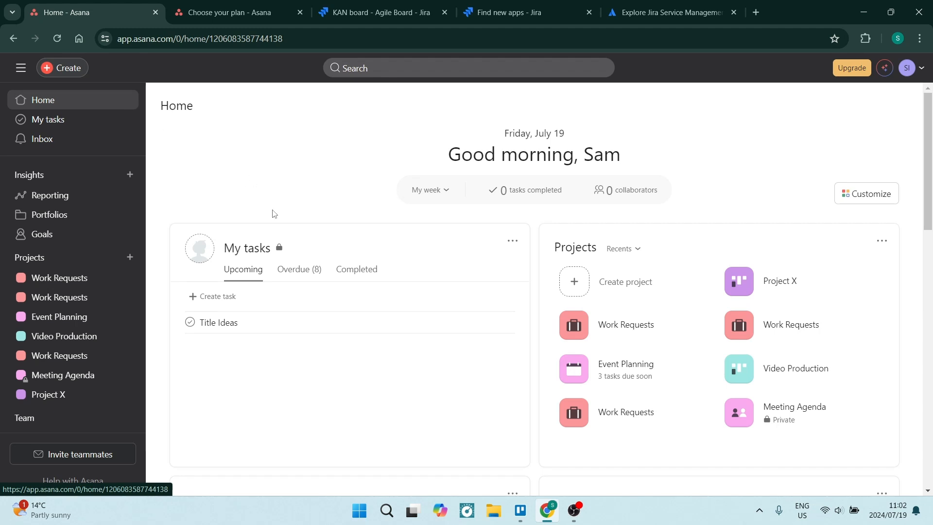
pyautogui.moveTo(317, 160)
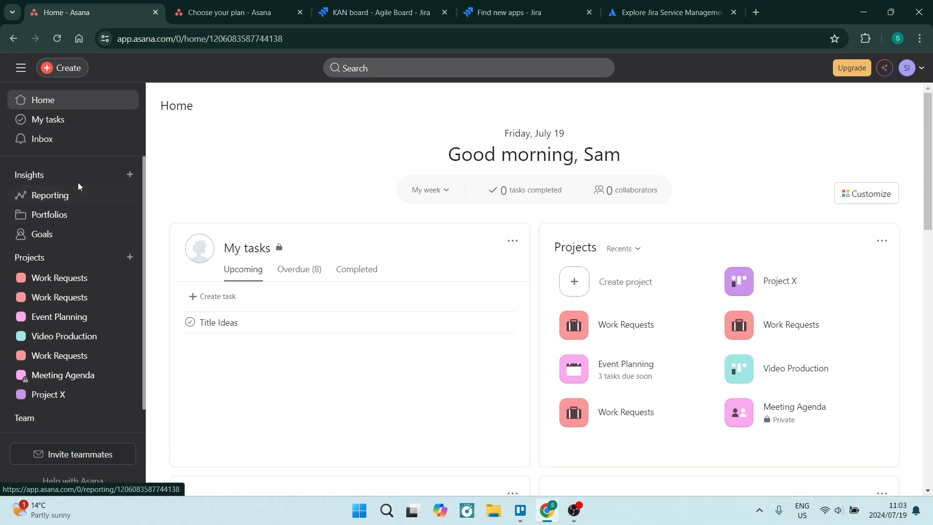
pyautogui.moveTo(70, 194)
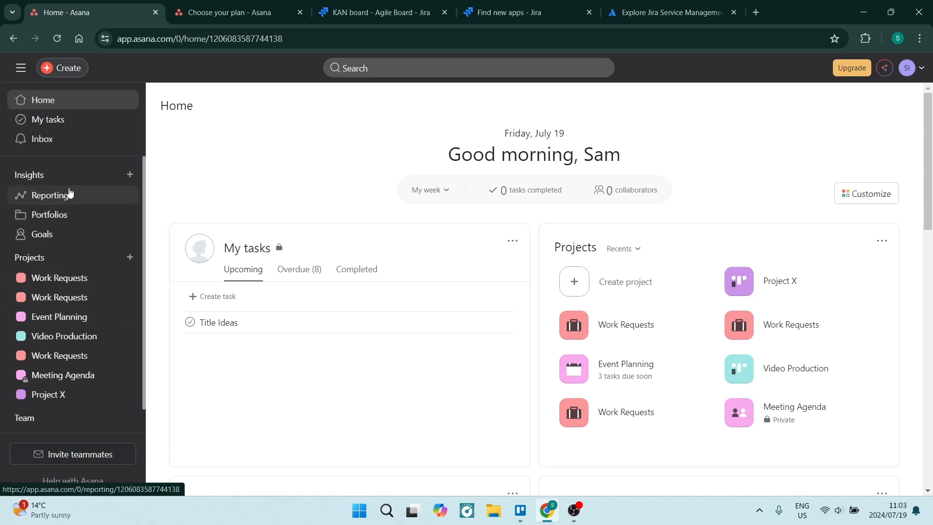
# - Visit My tasks, Inbox and Reporting, ending on Portfolios with its free-trial prompt
pyautogui.click(48, 119)
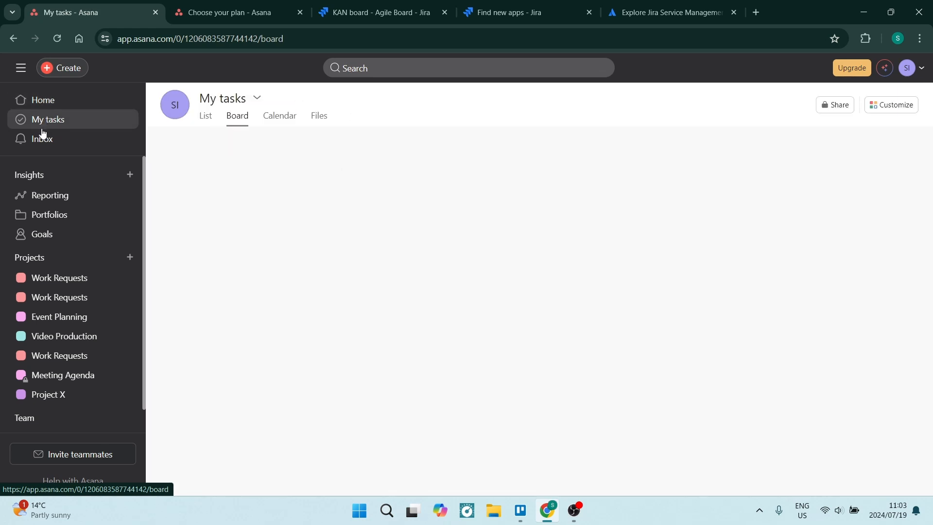
pyautogui.click(43, 139)
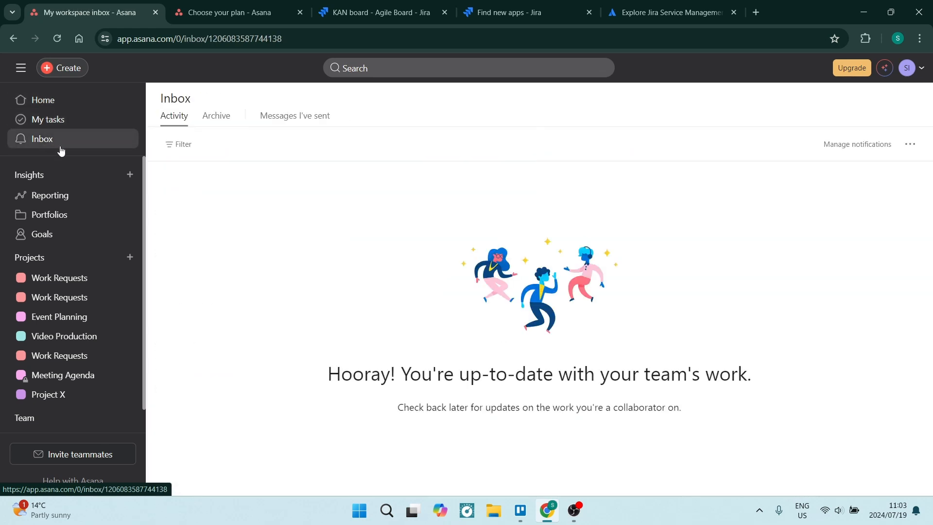
pyautogui.moveTo(40, 206)
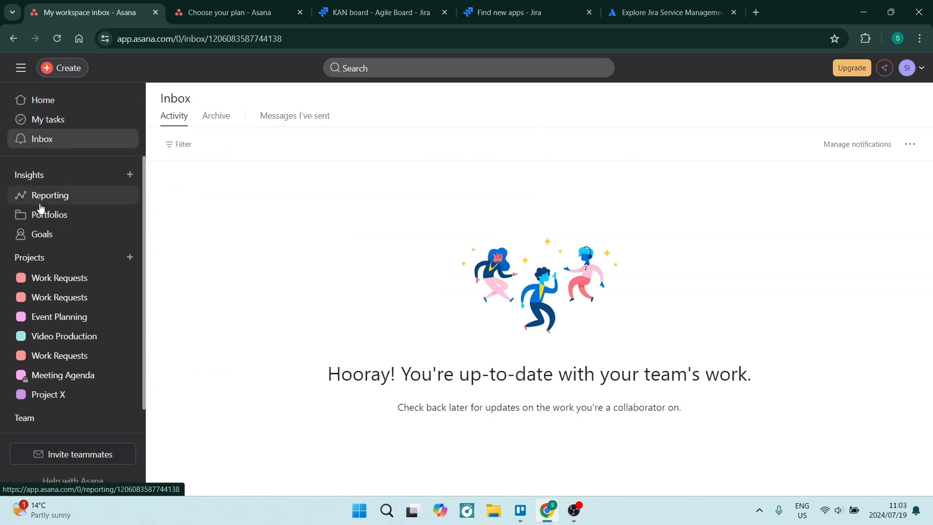
pyautogui.click(49, 195)
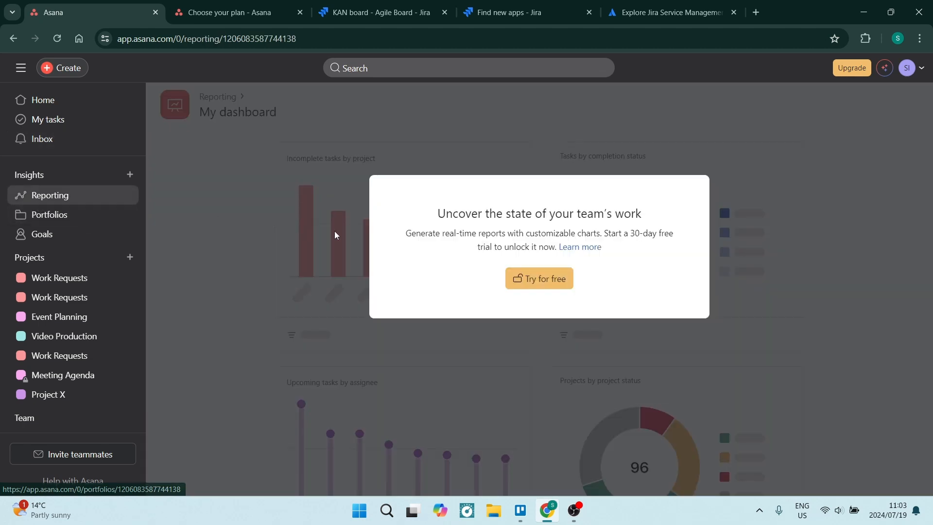
pyautogui.click(49, 214)
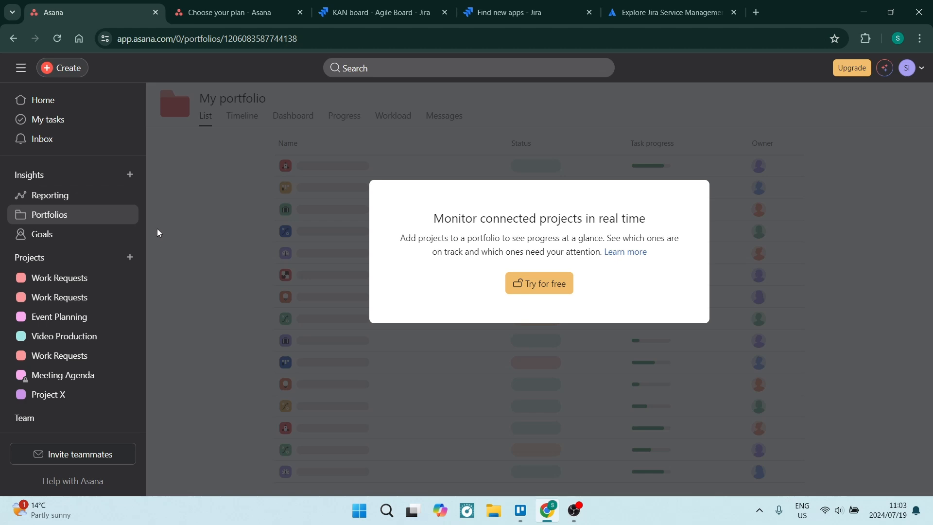
# - Open Goals under Insights, showing the Asana Advanced upgrade prompt
pyautogui.click(41, 234)
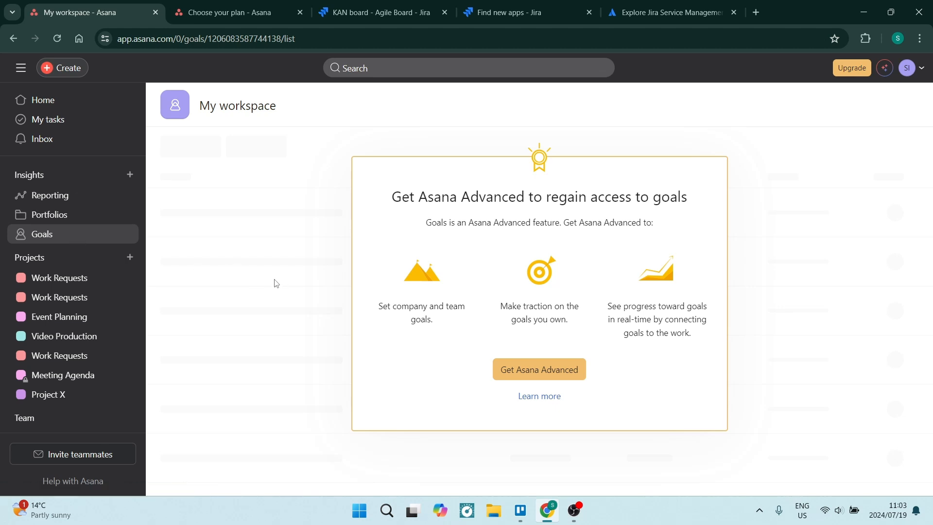
pyautogui.moveTo(235, 226)
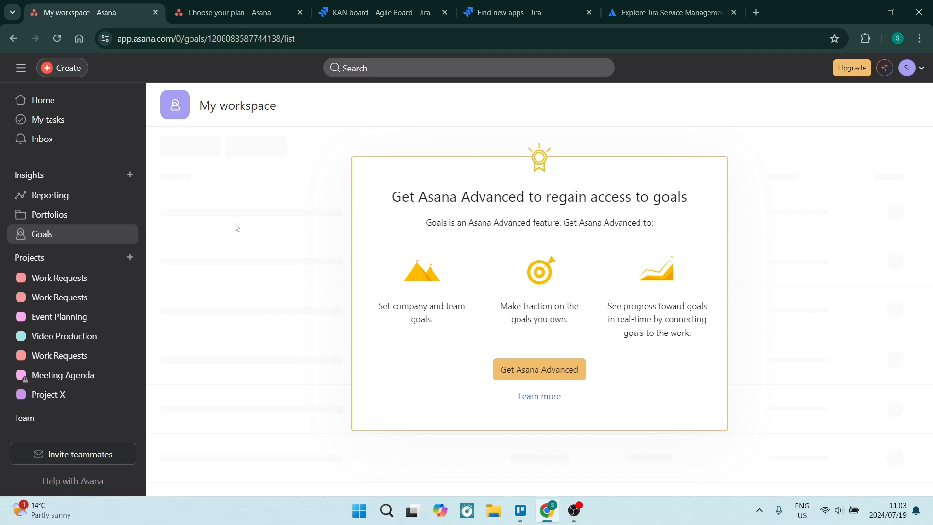
pyautogui.moveTo(215, 231)
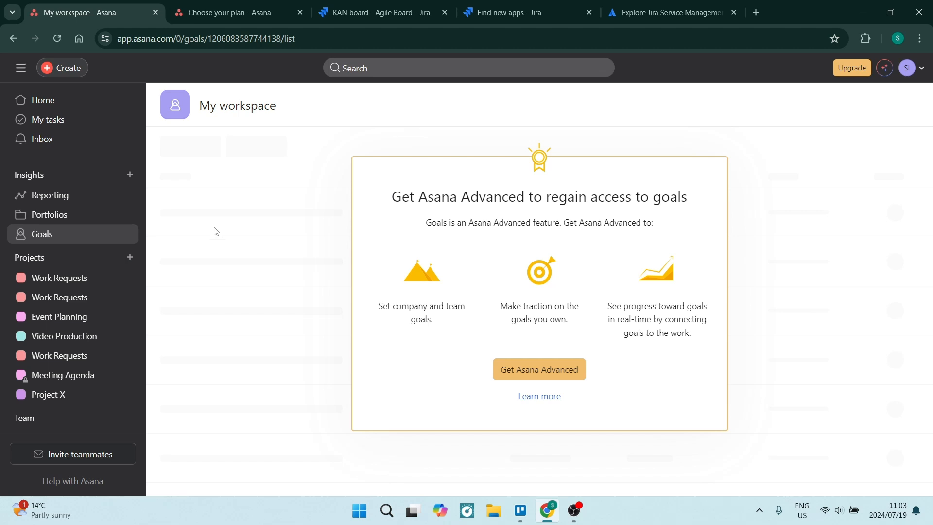
pyautogui.moveTo(282, 219)
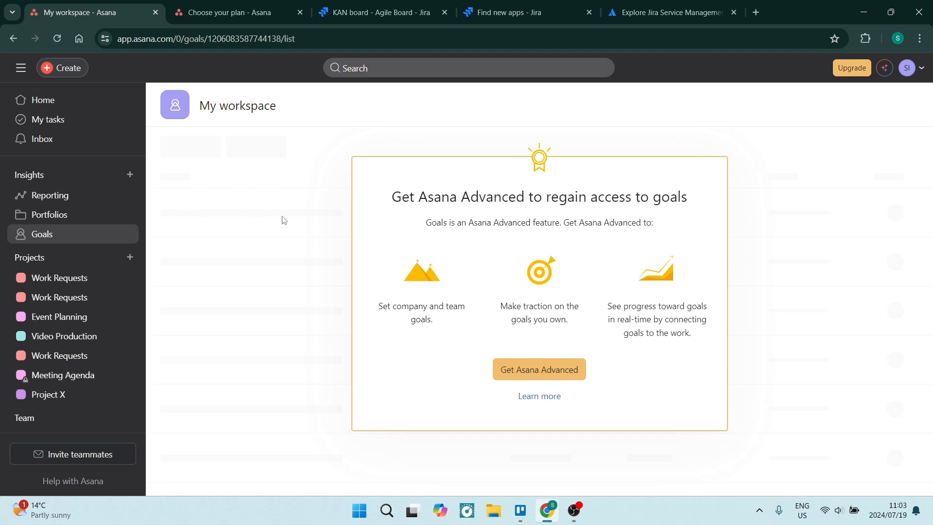
pyautogui.moveTo(884, 68)
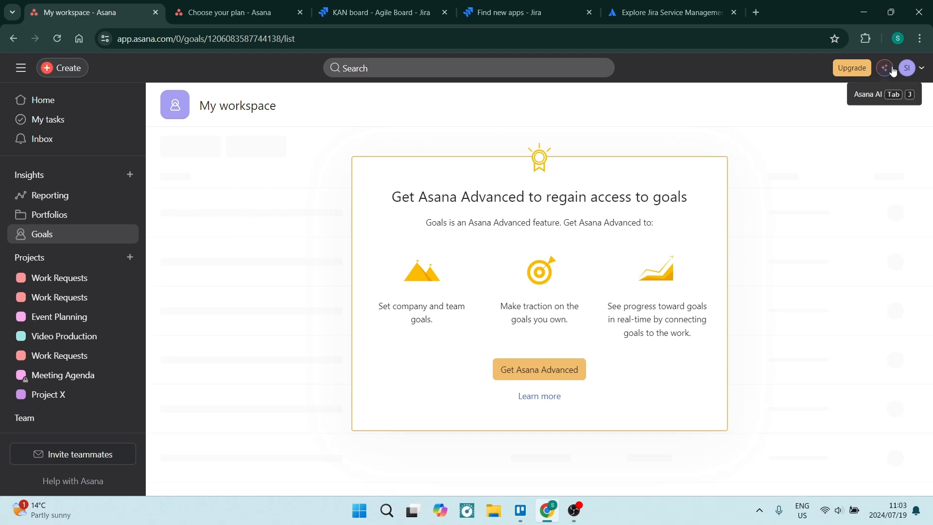
pyautogui.click(884, 67)
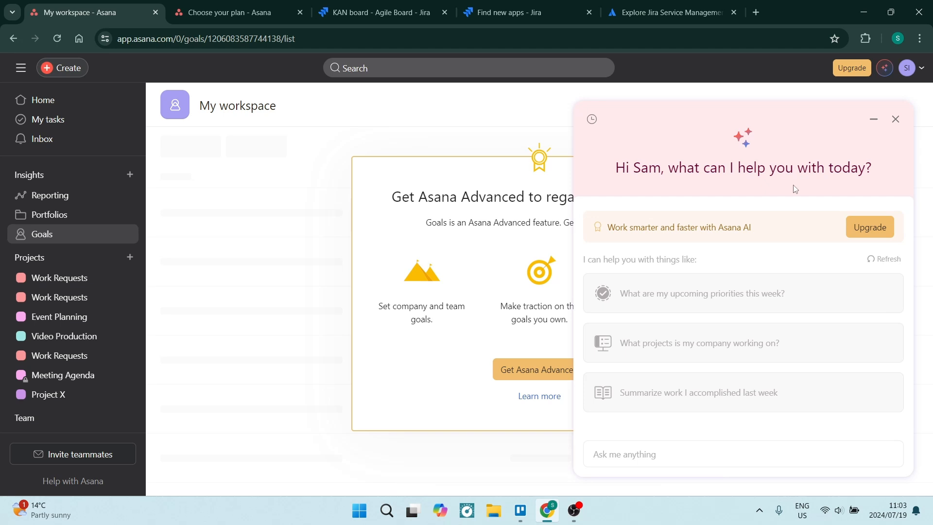
pyautogui.moveTo(746, 274)
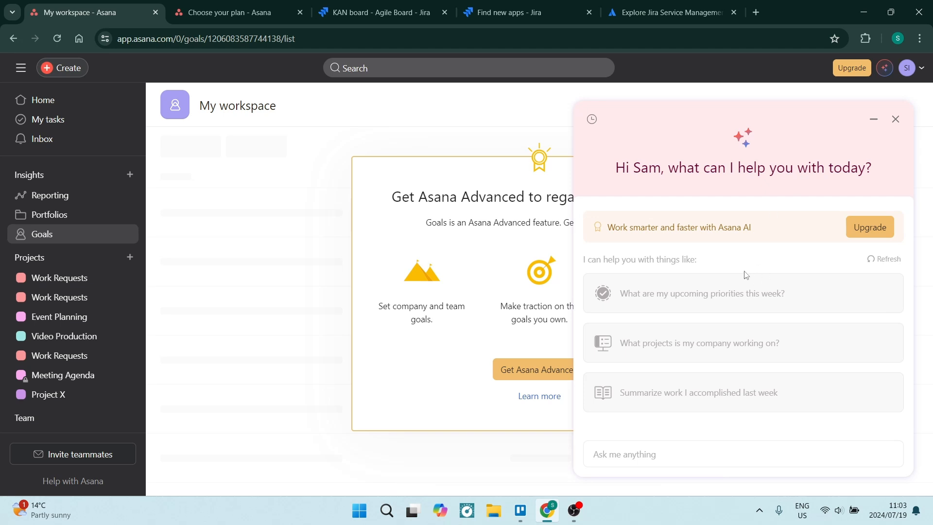
pyautogui.moveTo(895, 120)
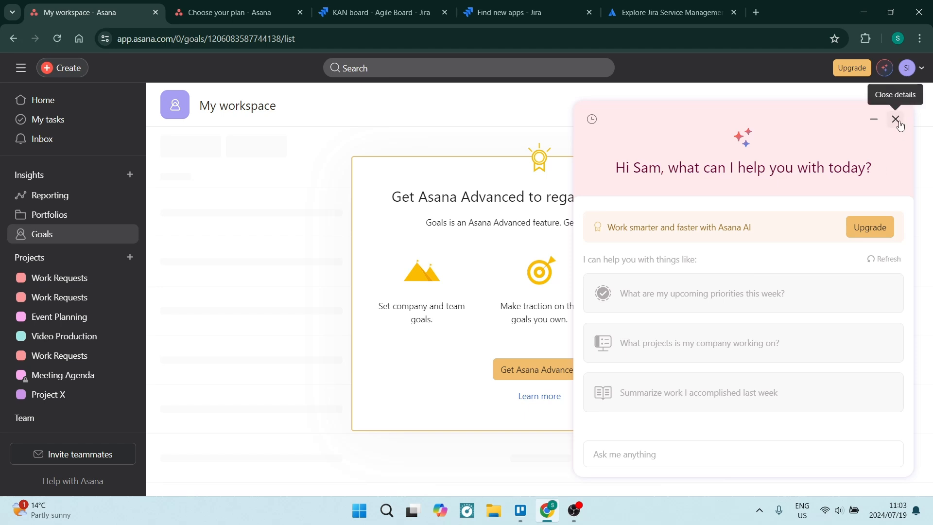
pyautogui.click(894, 119)
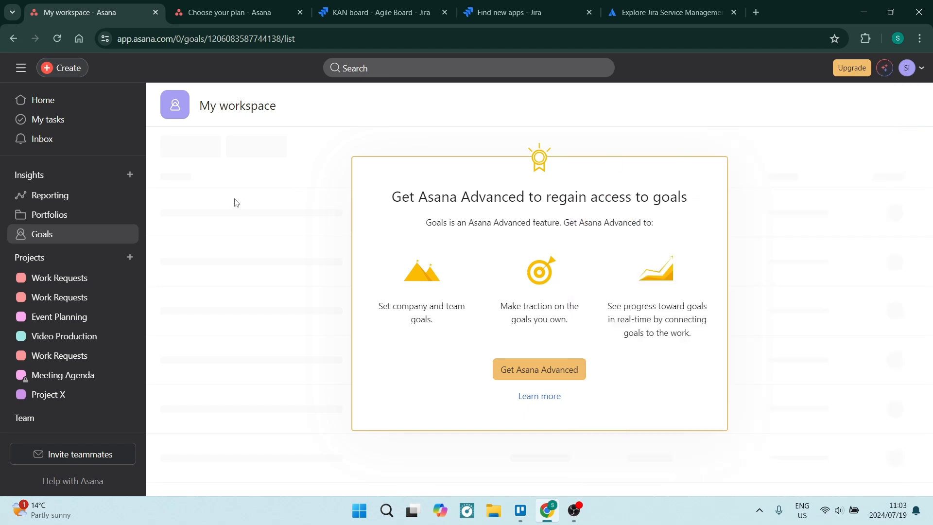
pyautogui.moveTo(52, 264)
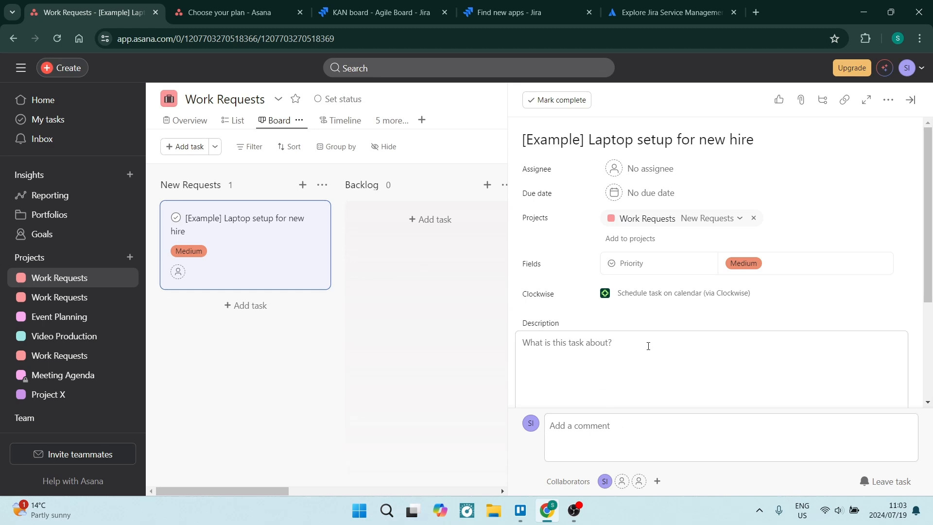
# - Open the Laptop setup task's description, then open and close its ••• actions menu
pyautogui.click(648, 346)
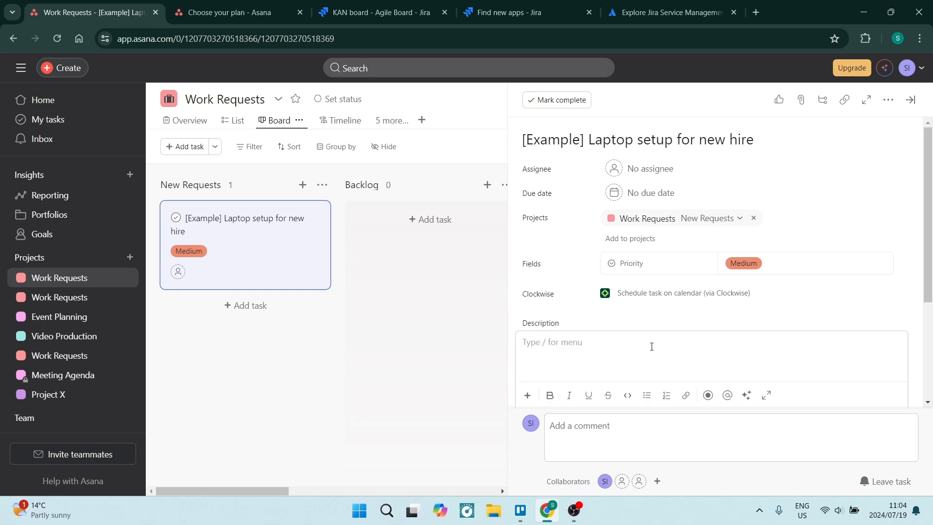
pyautogui.moveTo(888, 100)
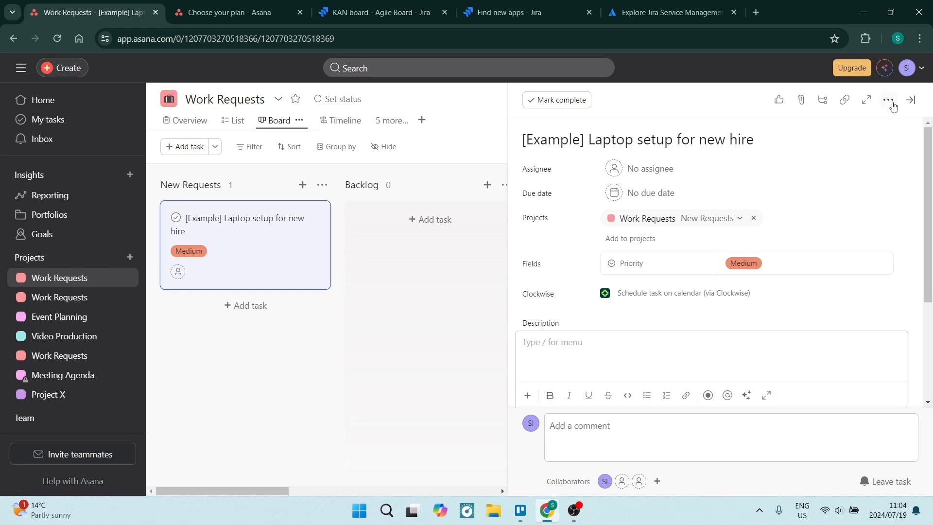
pyautogui.click(888, 100)
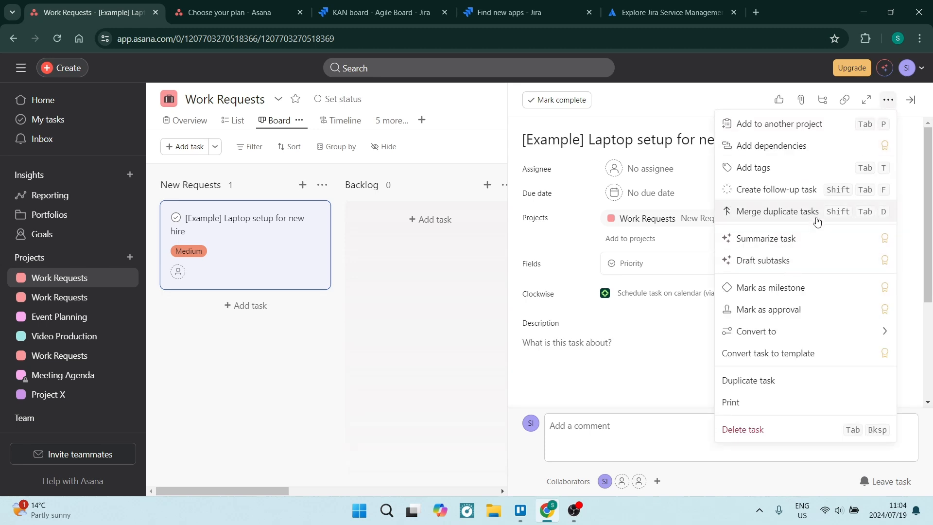
pyautogui.click(888, 100)
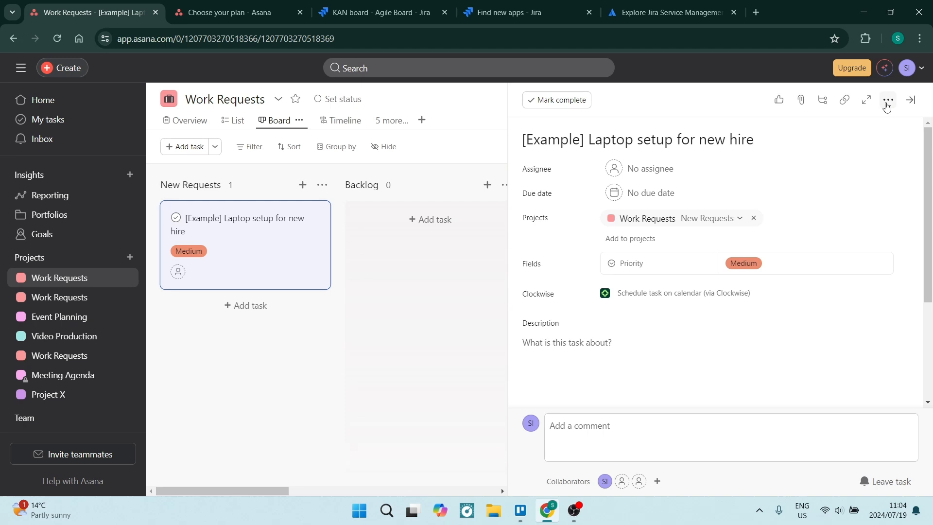
pyautogui.moveTo(742, 293)
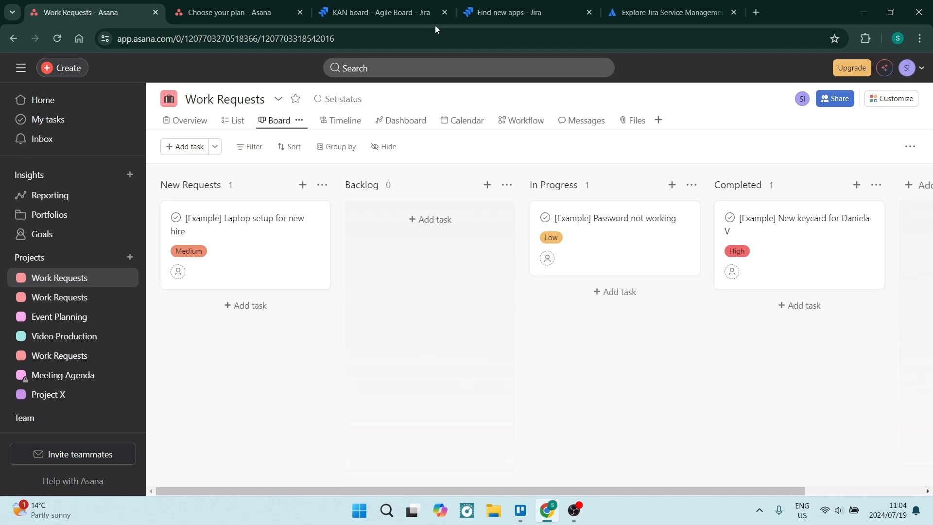
# - Switch to the Jira KAN board tab and preview the Plans menu options
pyautogui.click(379, 12)
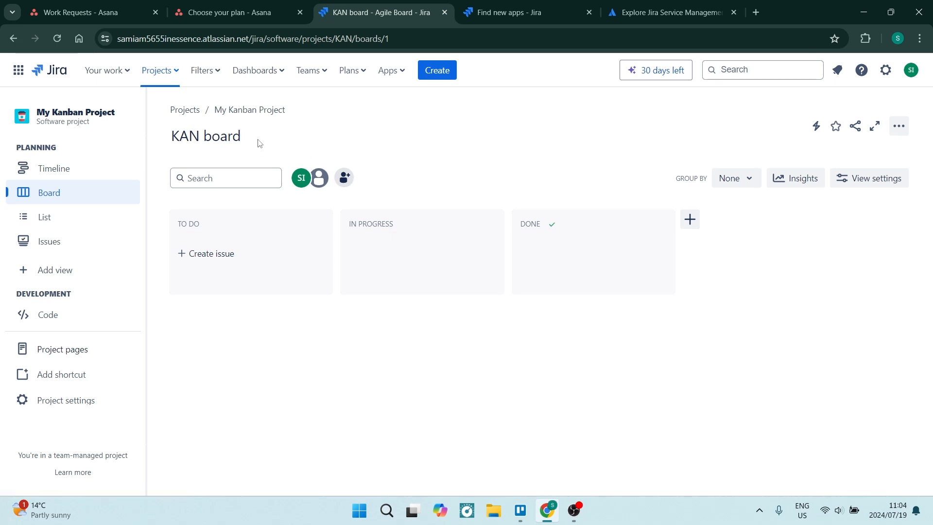
pyautogui.moveTo(268, 137)
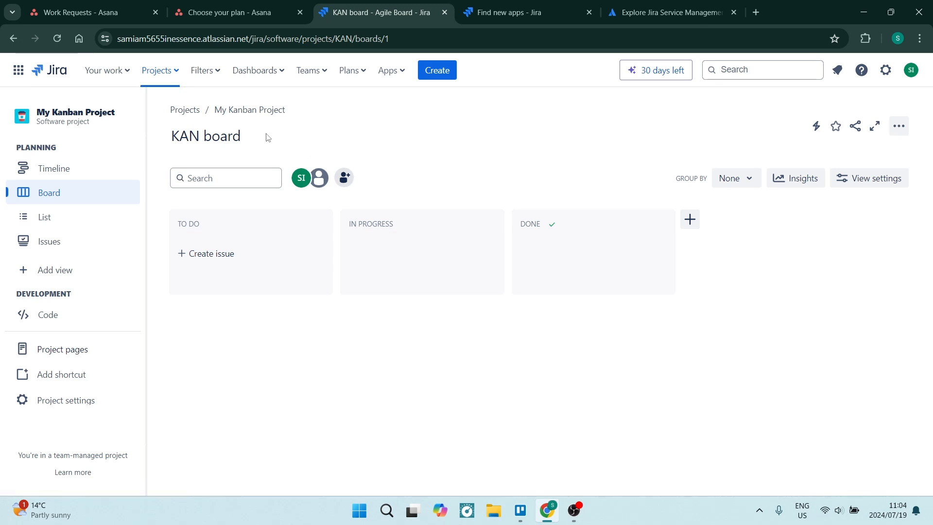
pyautogui.moveTo(268, 145)
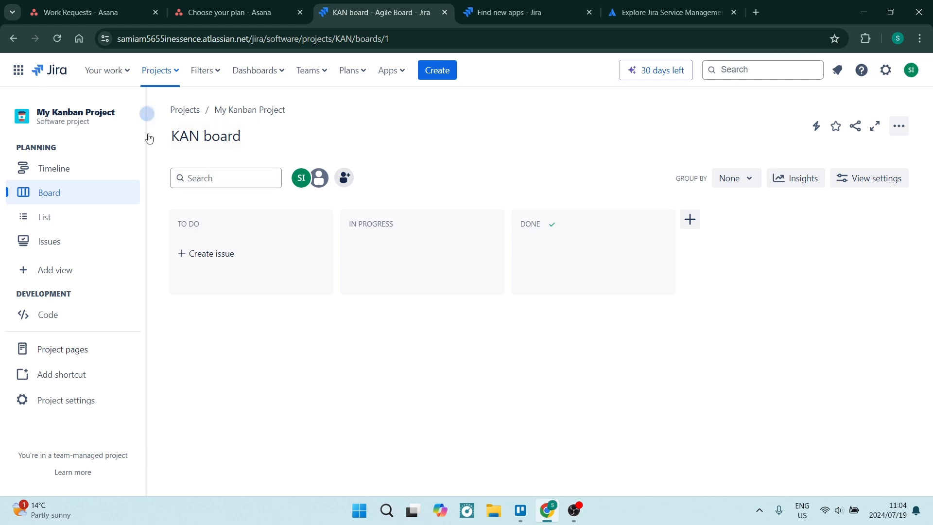
pyautogui.moveTo(147, 113)
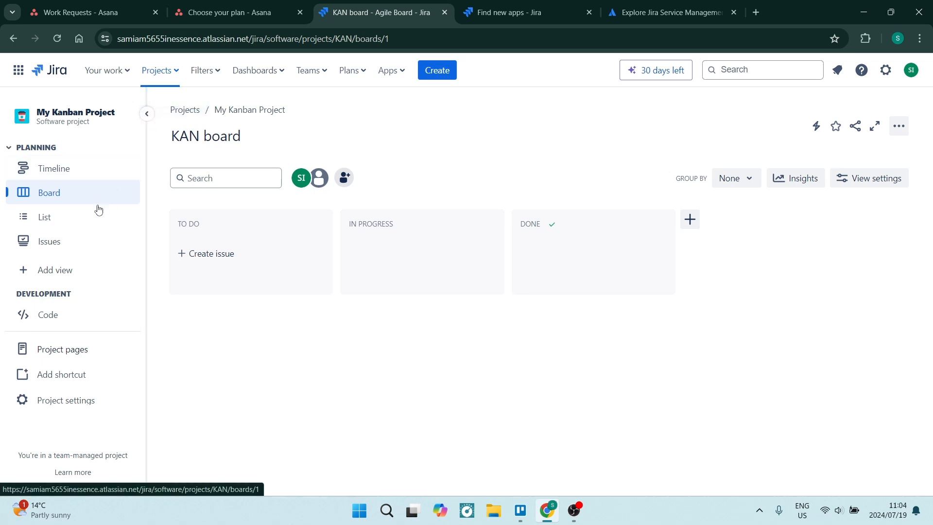
pyautogui.moveTo(58, 137)
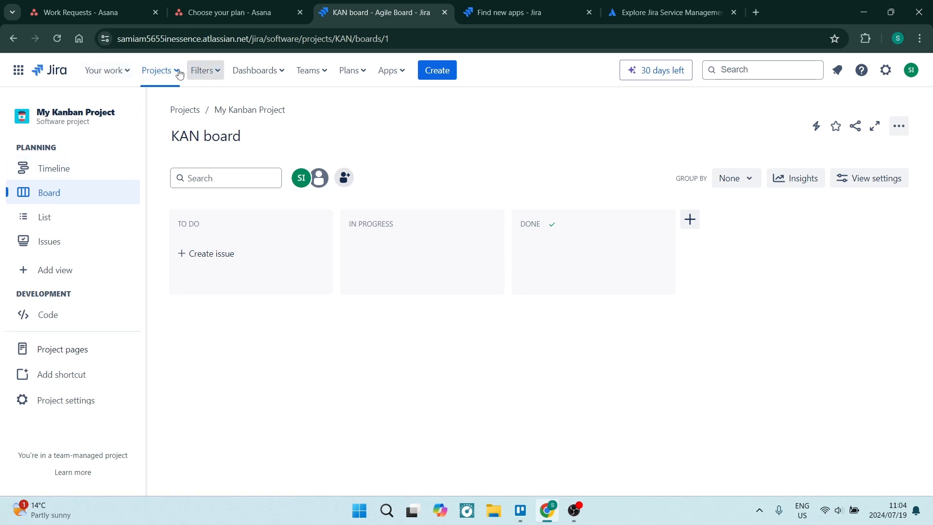
pyautogui.moveTo(139, 75)
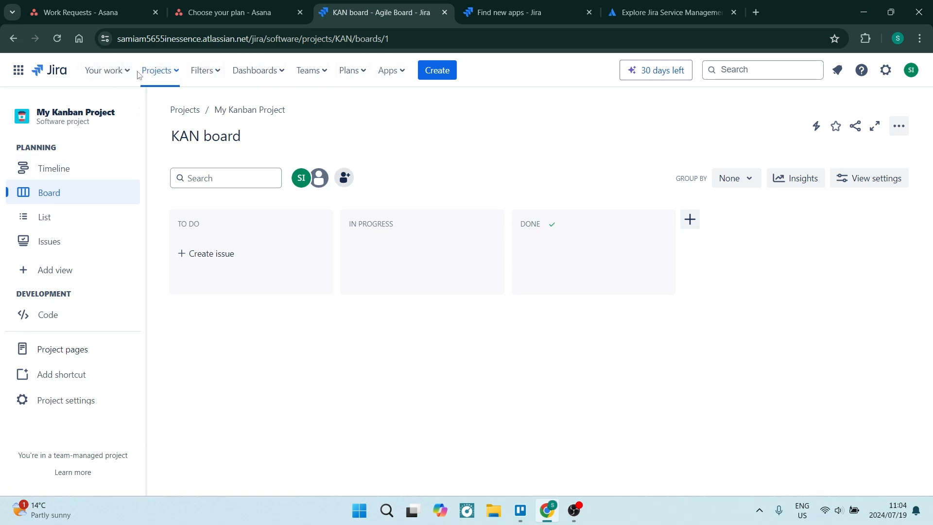
pyautogui.moveTo(208, 88)
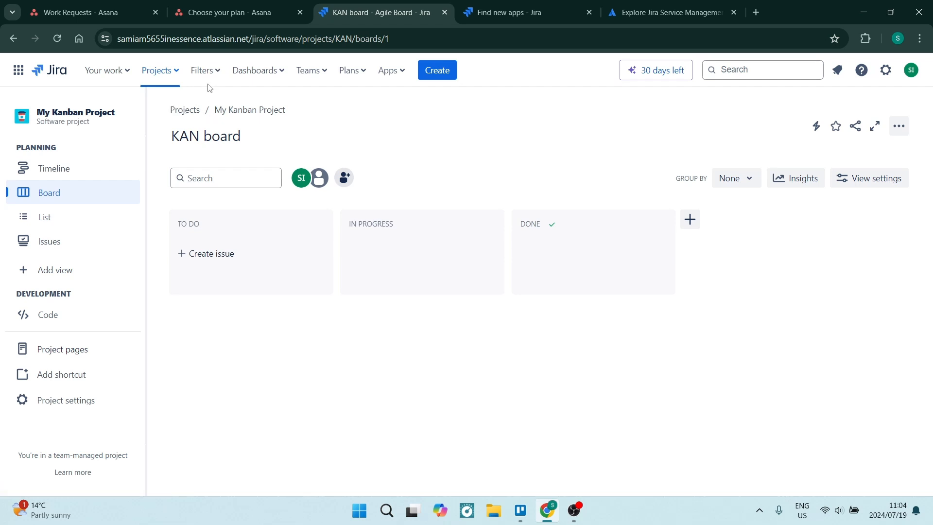
pyautogui.click(156, 70)
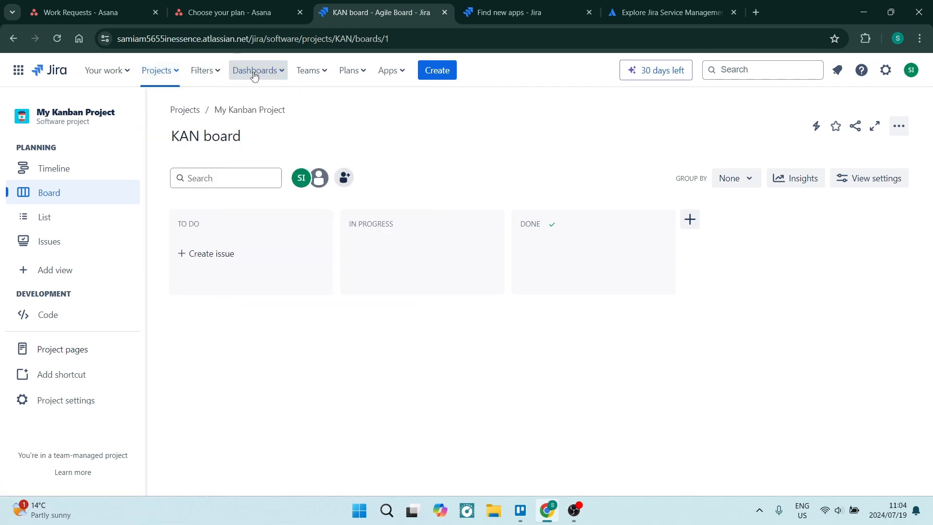
pyautogui.moveTo(306, 68)
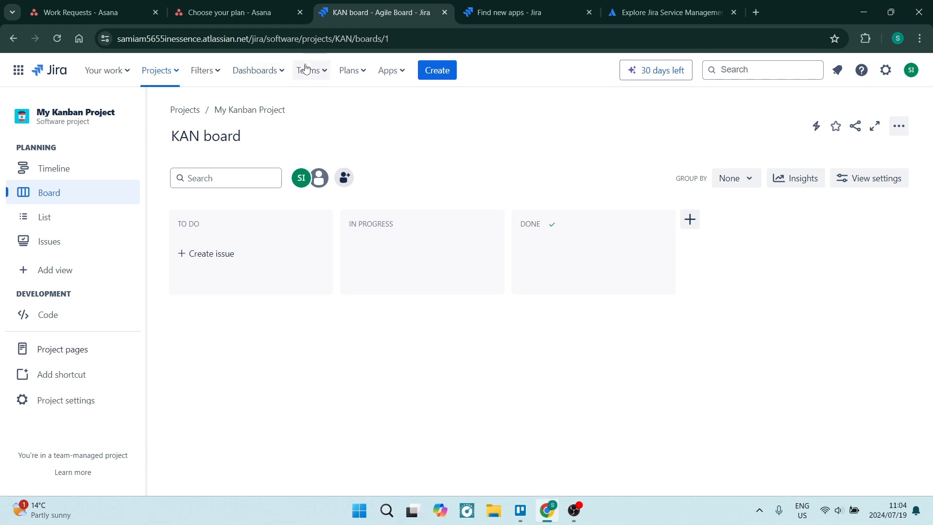
pyautogui.moveTo(349, 72)
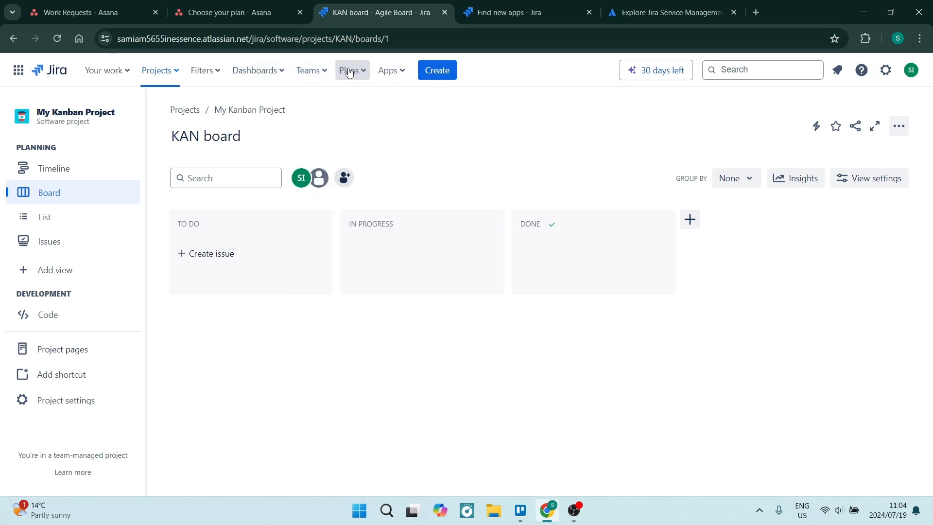
pyautogui.click(349, 71)
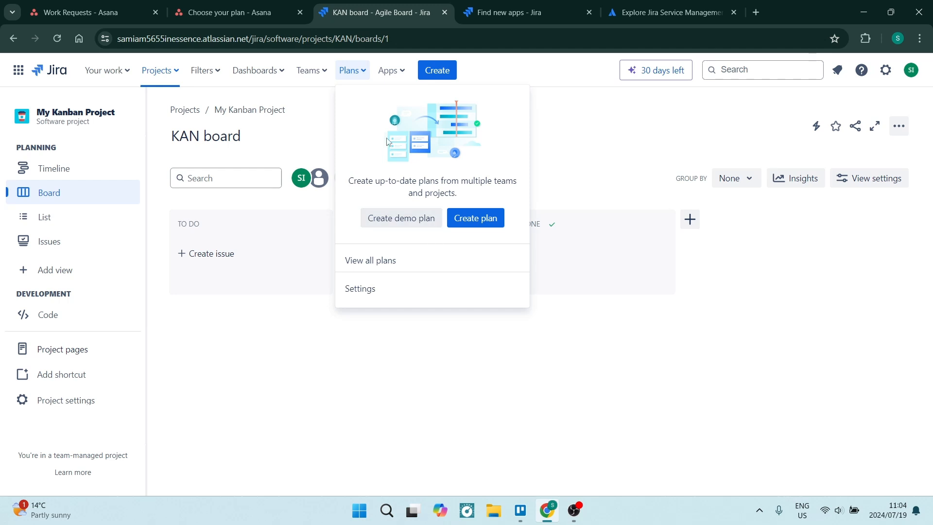
pyautogui.moveTo(351, 81)
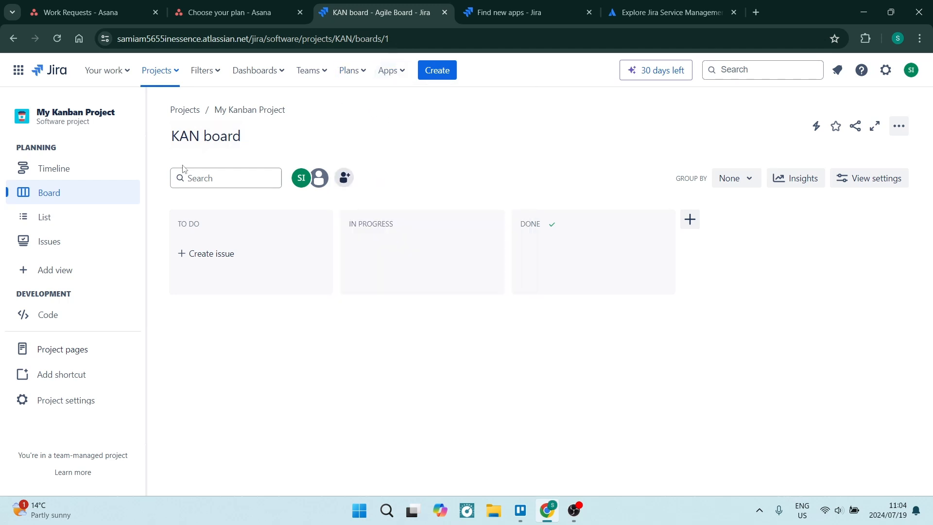
pyautogui.moveTo(300, 263)
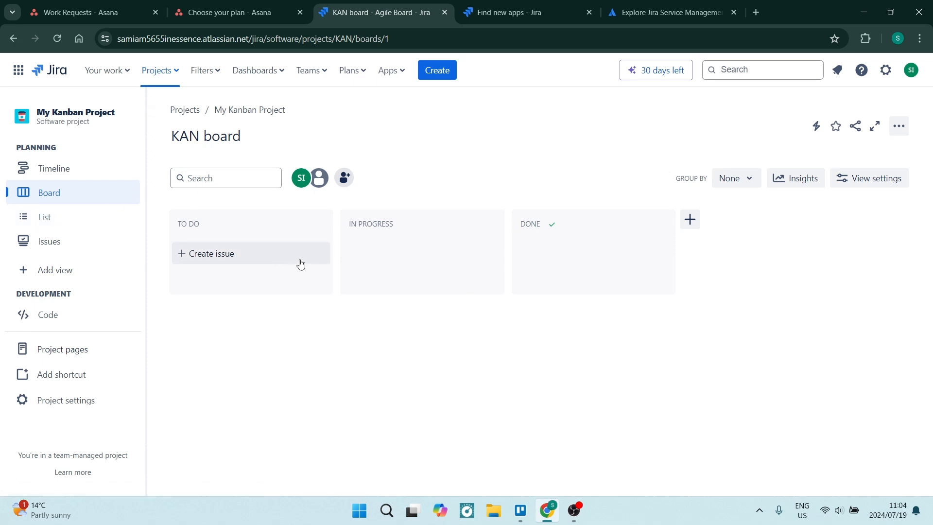
pyautogui.moveTo(163, 230)
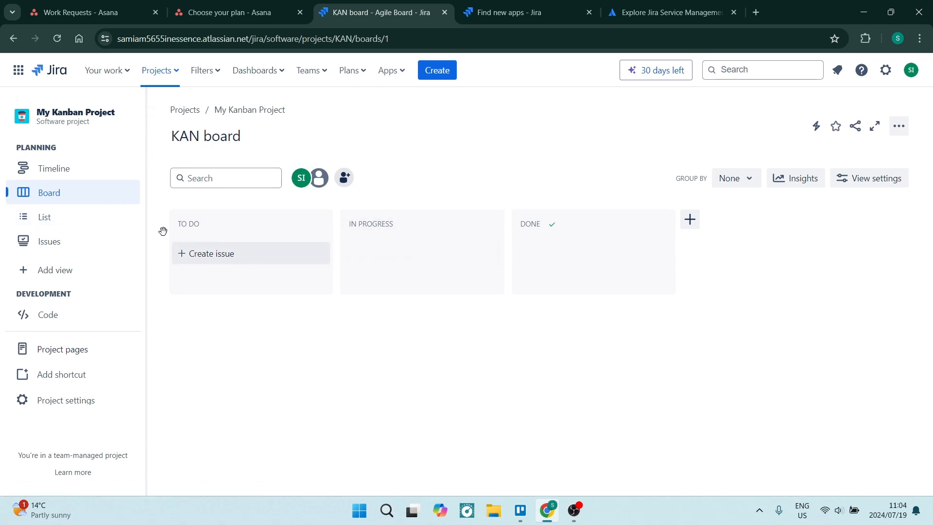
# - Open the Timeline under Planning for My Kanban Project
pyautogui.click(54, 168)
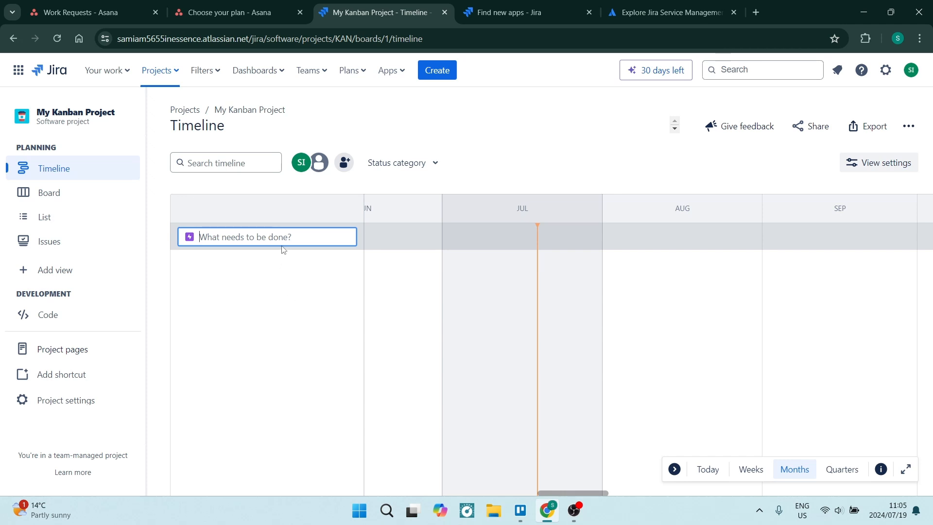
pyautogui.moveTo(73, 239)
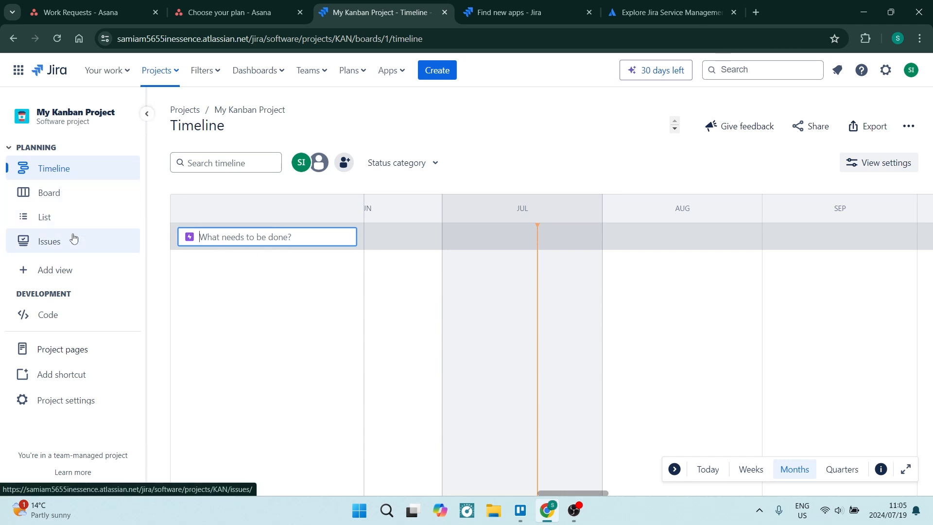
pyautogui.moveTo(58, 314)
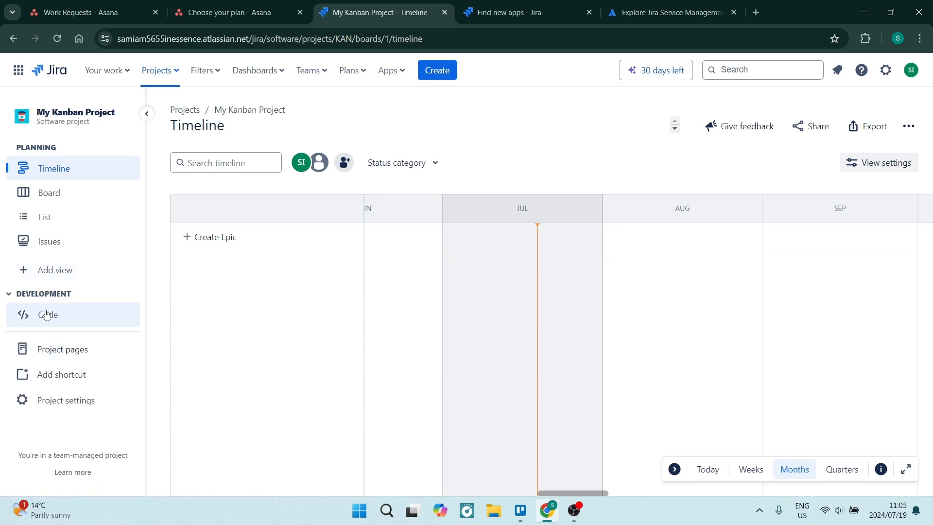
# - Open the Code page under Development for connecting Bitbucket, GitHub or GitLab
pyautogui.click(47, 314)
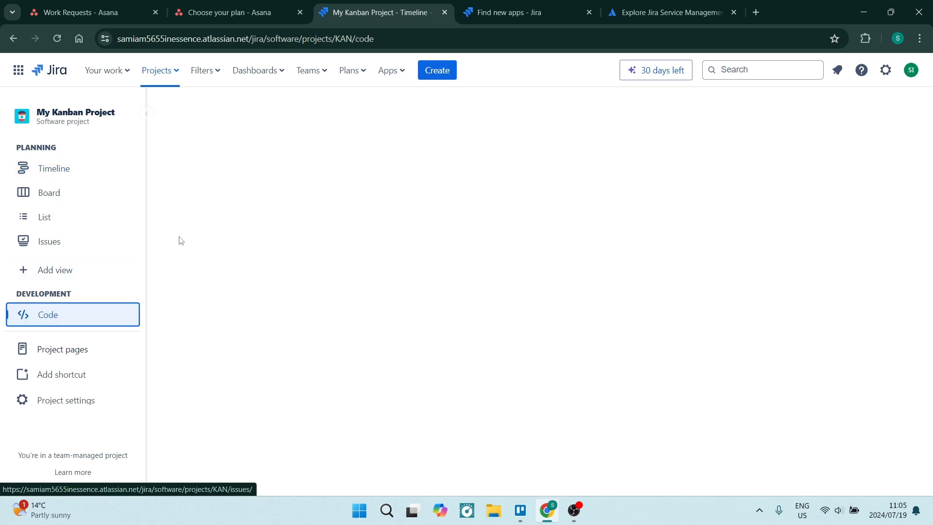
pyautogui.click(48, 314)
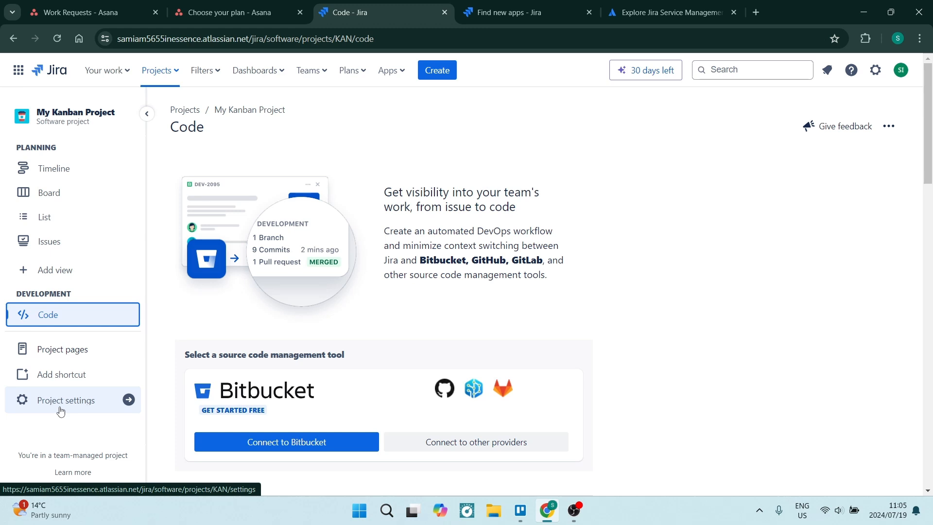
pyautogui.moveTo(183, 311)
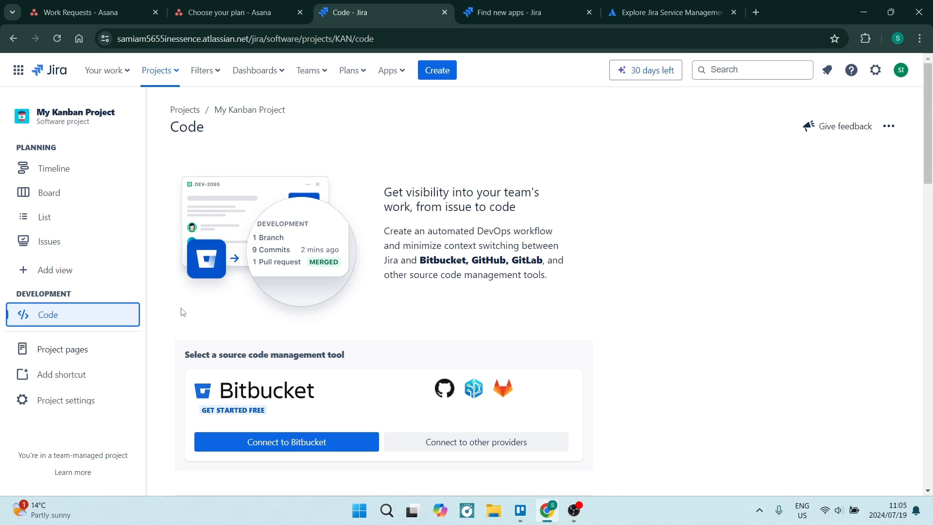
pyautogui.moveTo(308, 172)
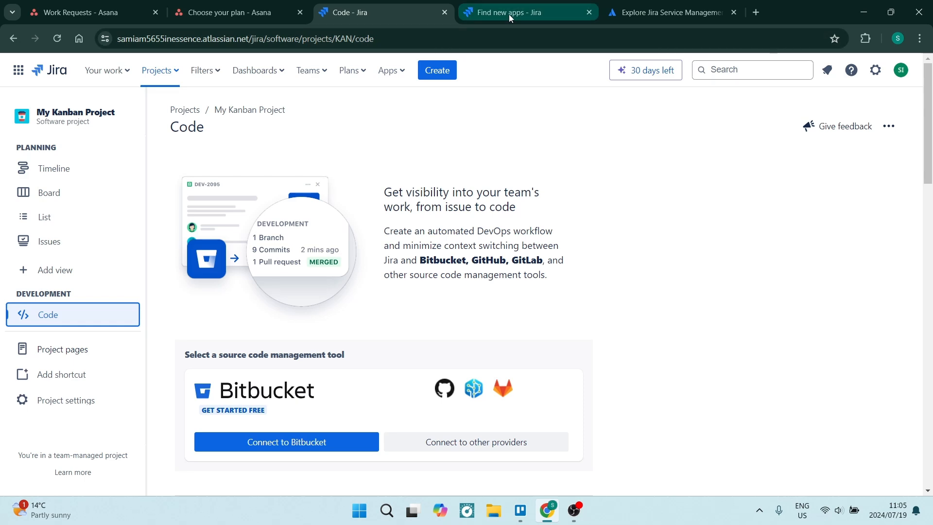
pyautogui.click(511, 12)
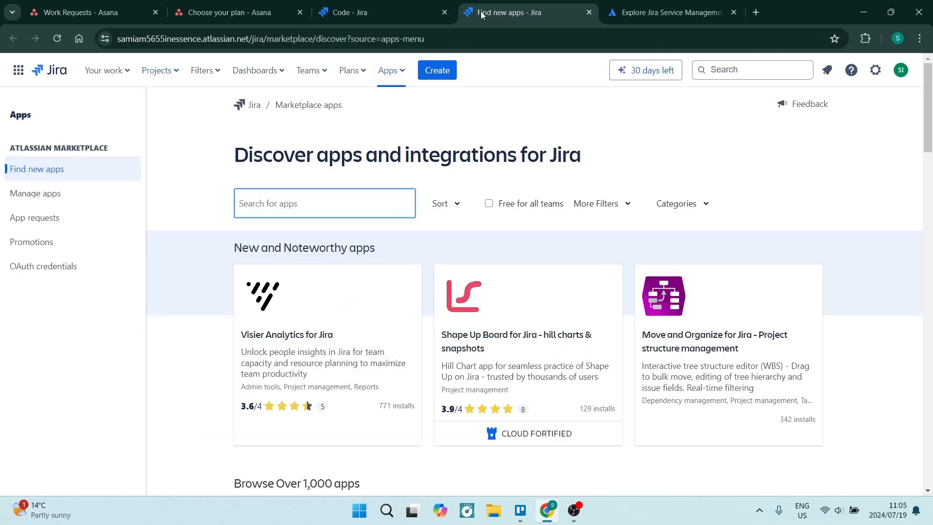
pyautogui.moveTo(418, 239)
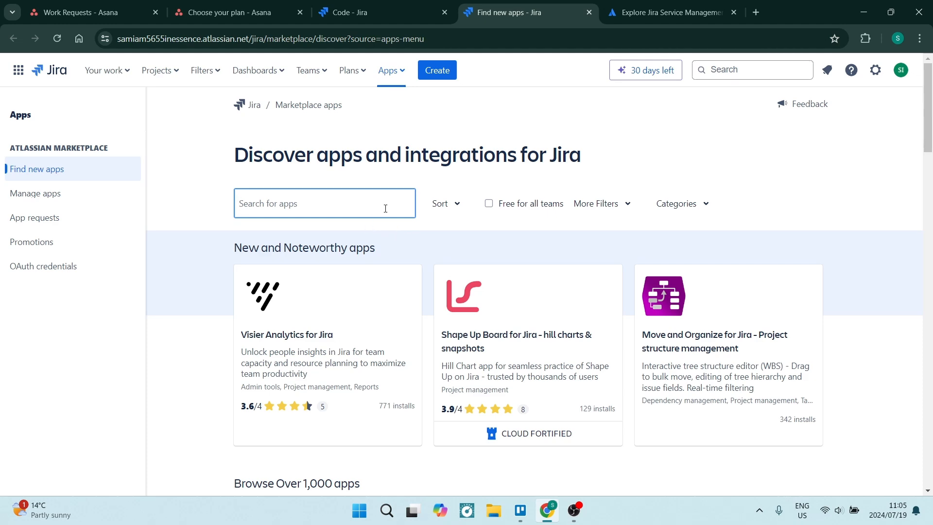
pyautogui.scroll(-3)
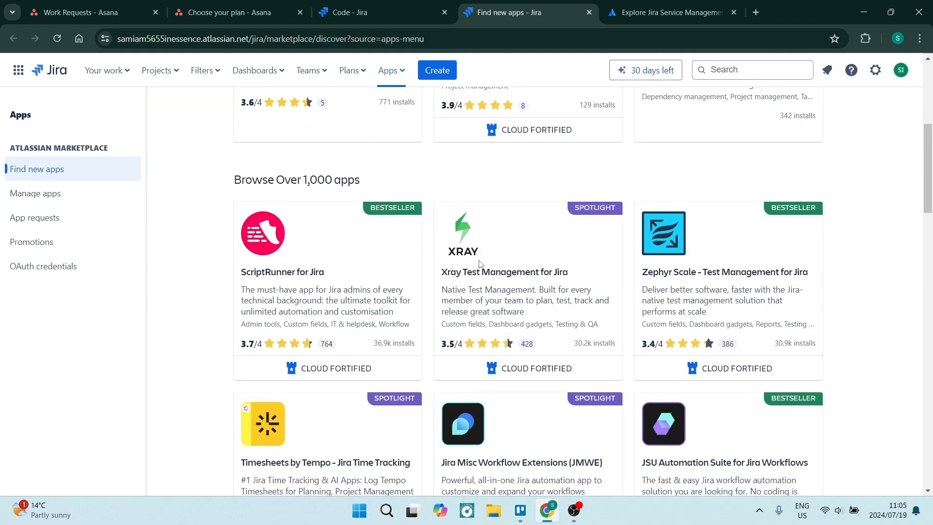
pyautogui.scroll(-3)
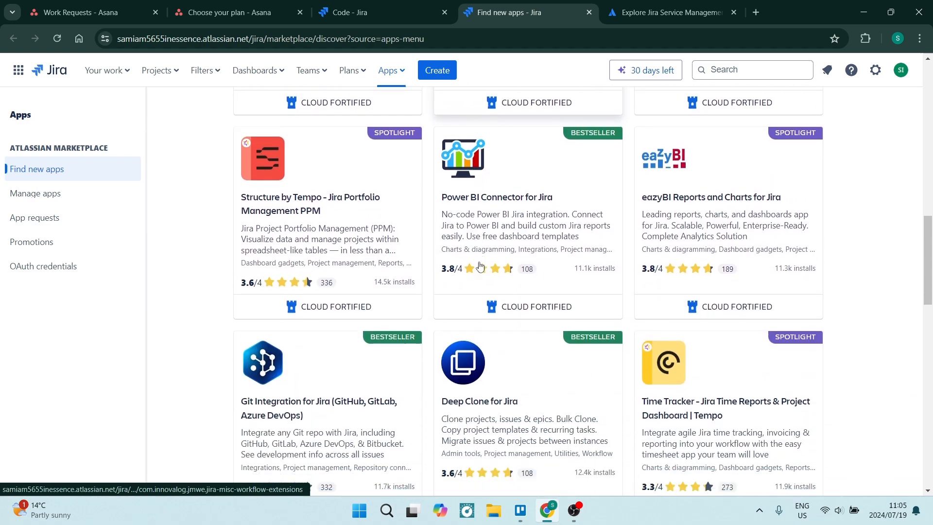
pyautogui.scroll(-3)
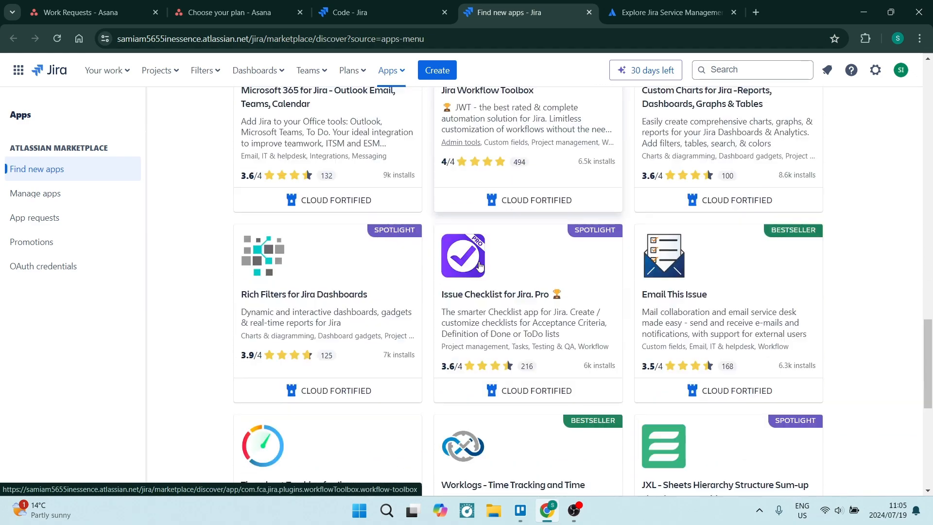
pyautogui.scroll(-3)
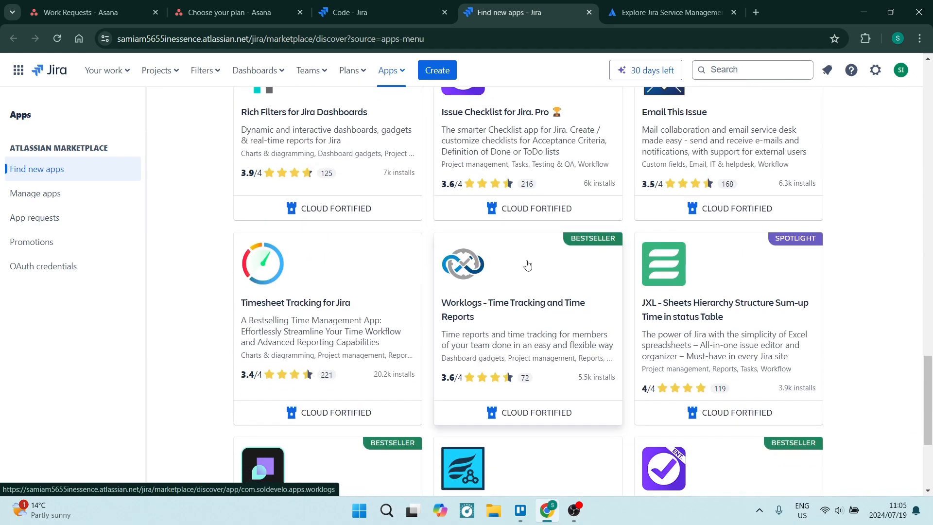
pyautogui.scroll(-3)
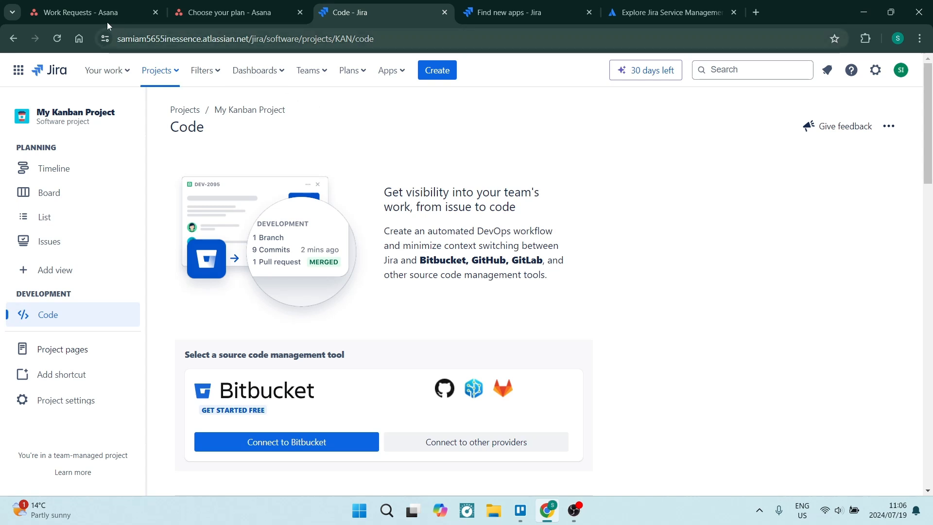
# - Switch to the 'Work Requests - Asana' tab showing its Board view
pyautogui.click(79, 13)
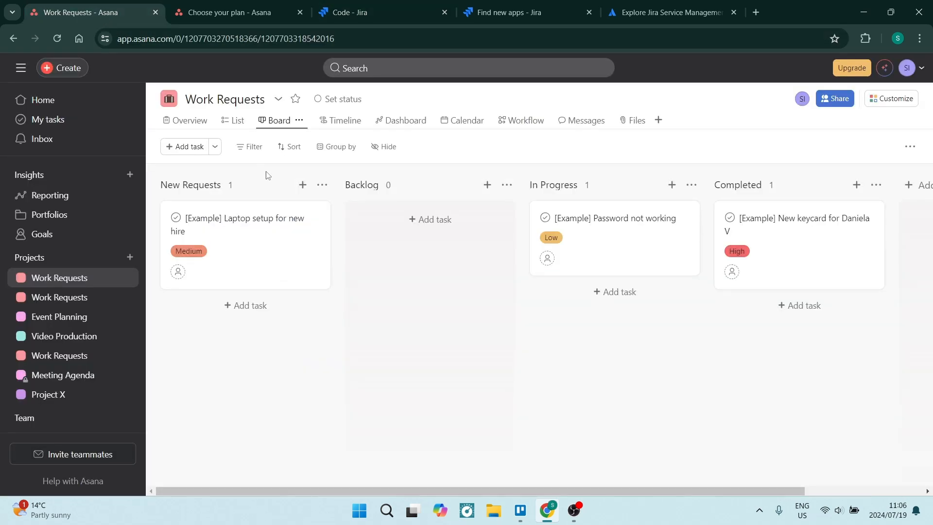
pyautogui.moveTo(366, 270)
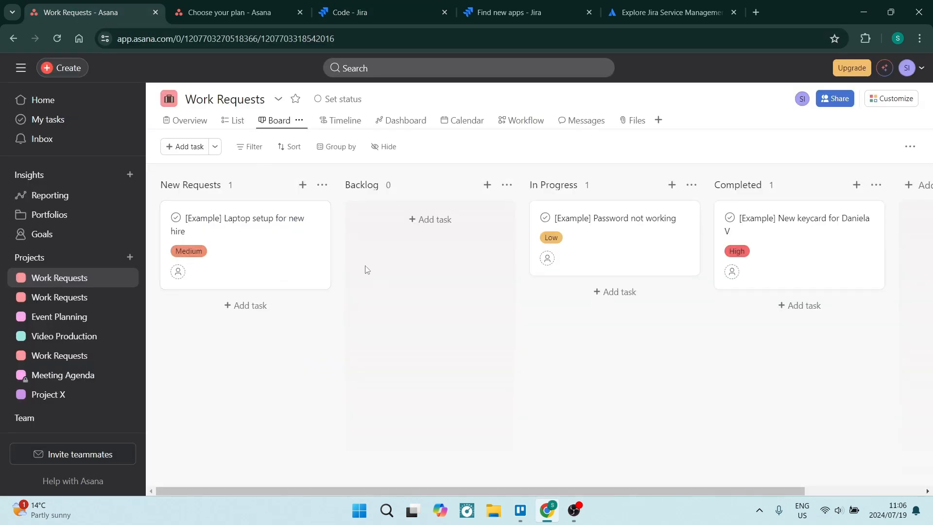
pyautogui.moveTo(354, 270)
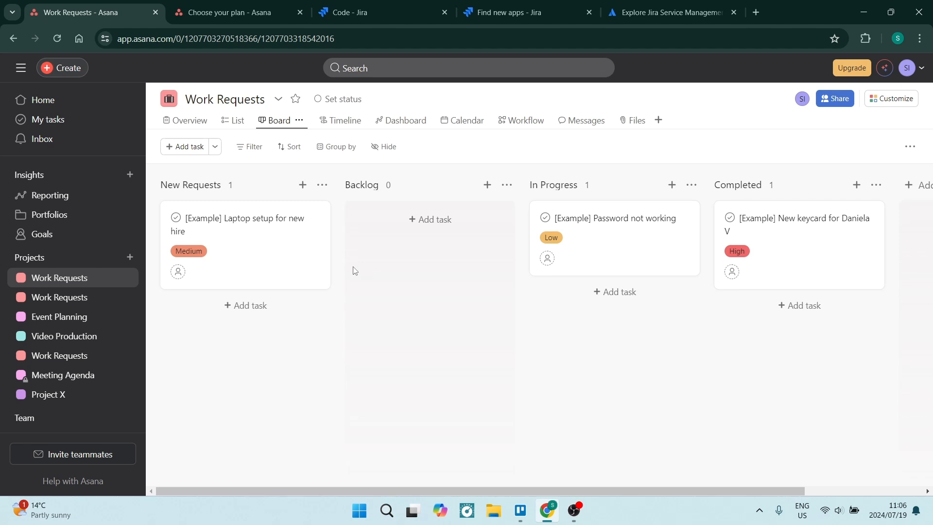
pyautogui.moveTo(335, 243)
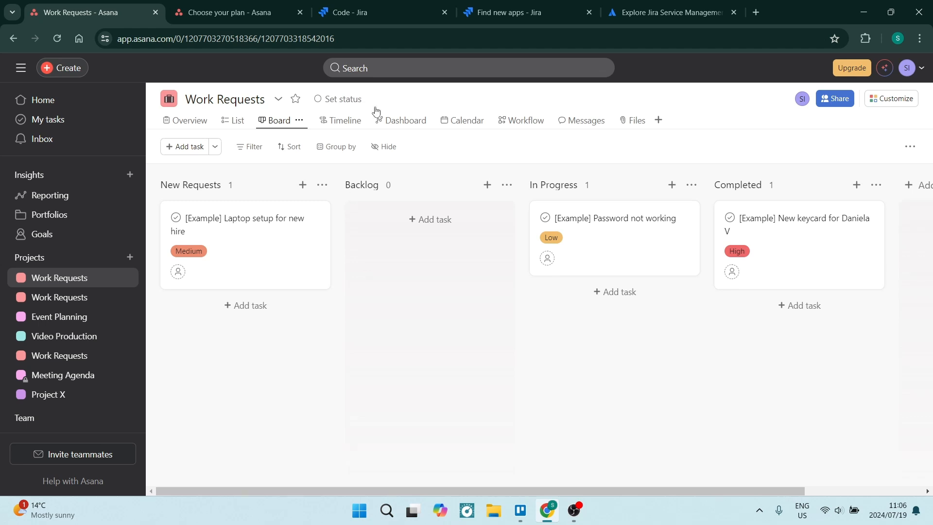
# - Switch back to the 'Code - Jira' browser tab
pyautogui.click(367, 12)
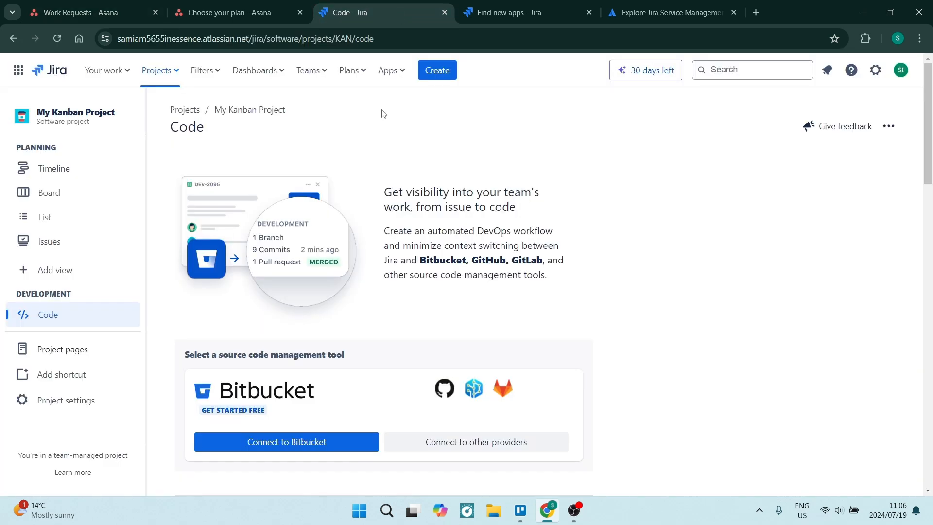
pyautogui.moveTo(355, 113)
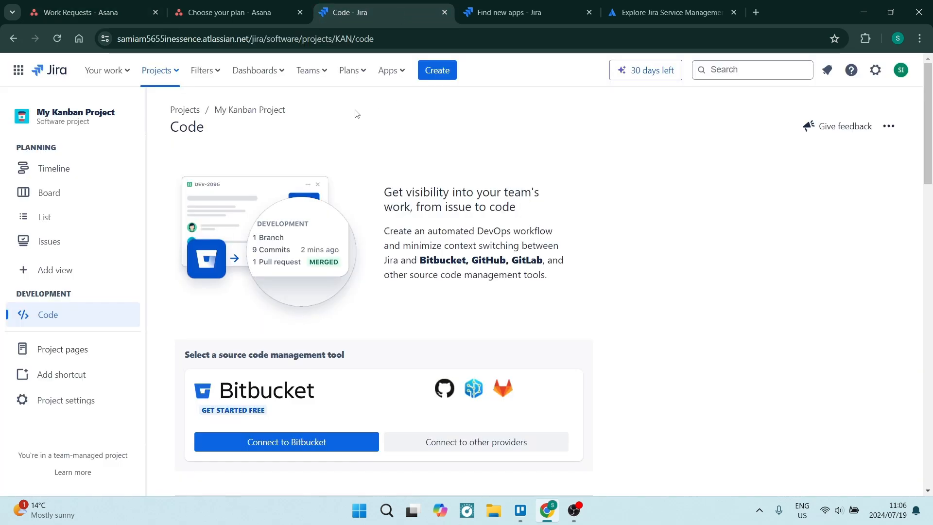
pyautogui.moveTo(396, 119)
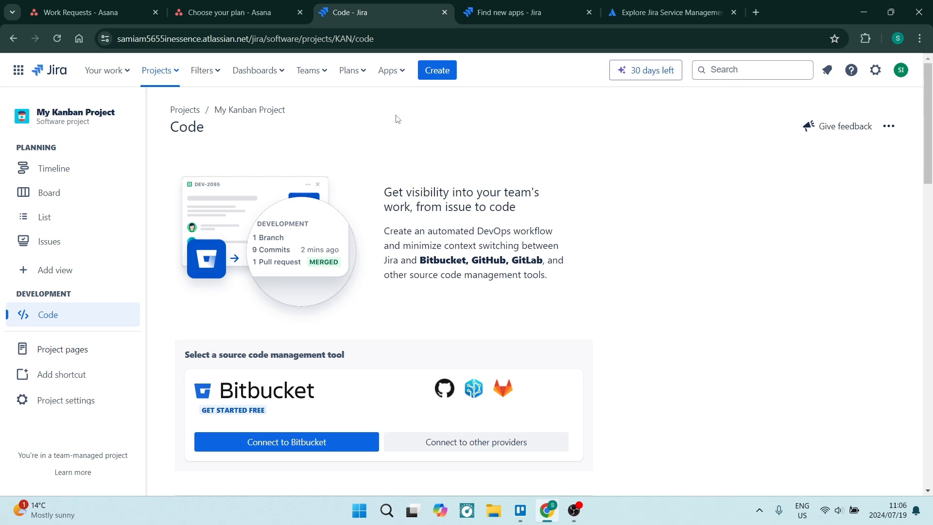
pyautogui.moveTo(391, 114)
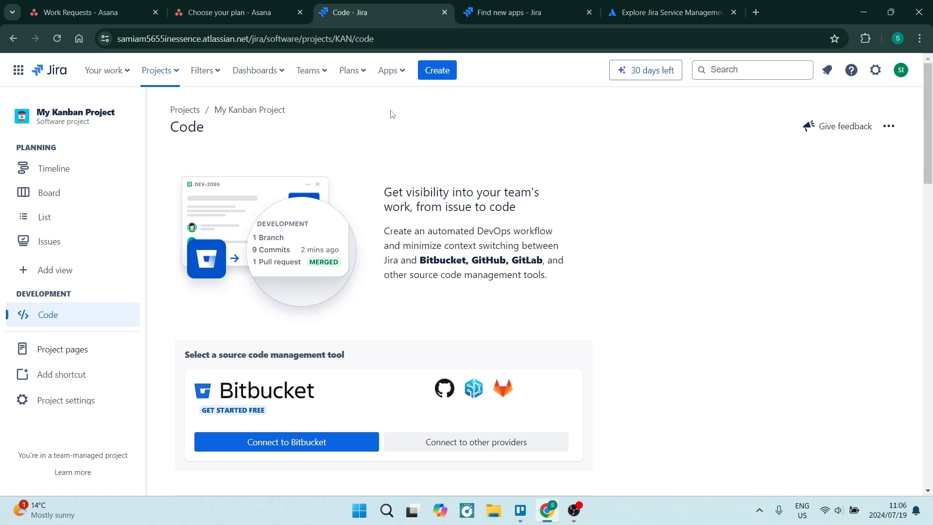
pyautogui.moveTo(396, 105)
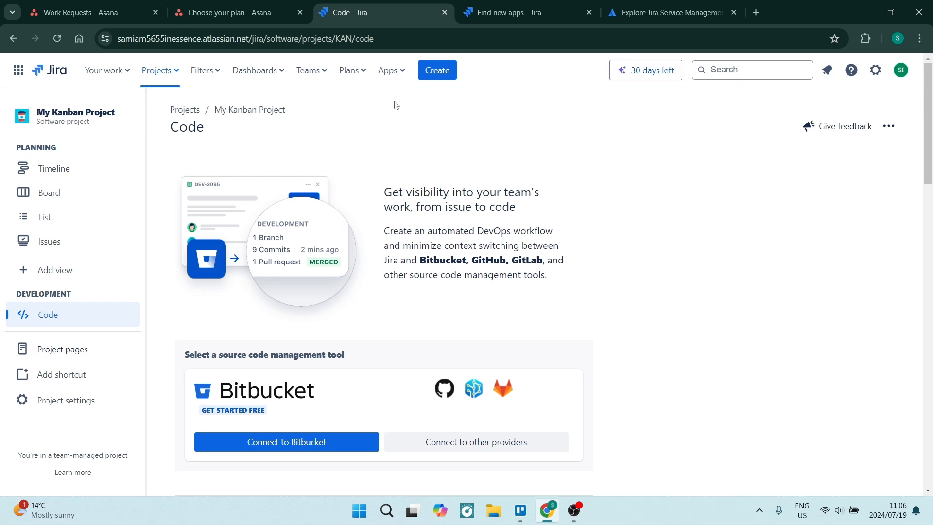